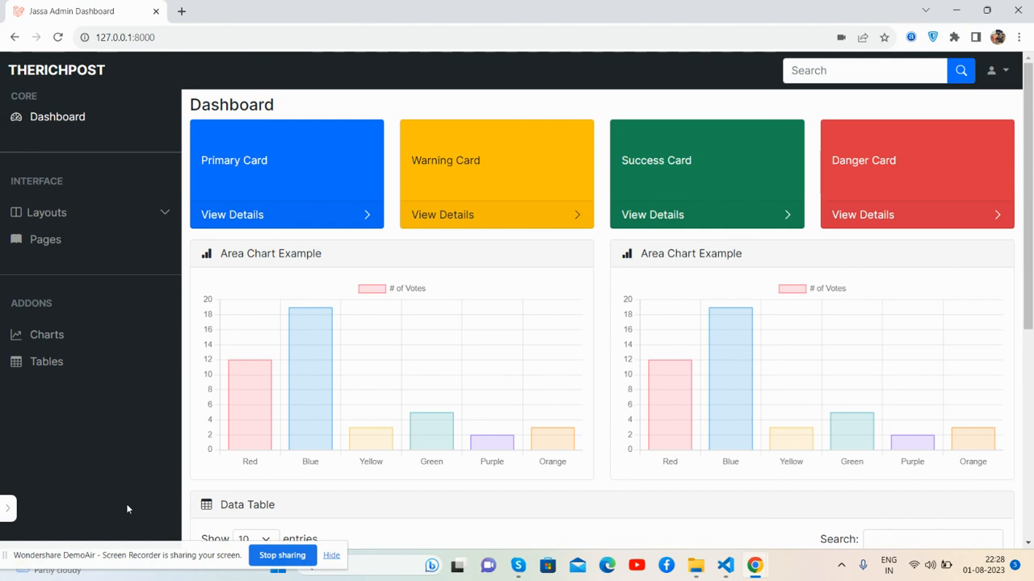
mouse_move(903, 119)
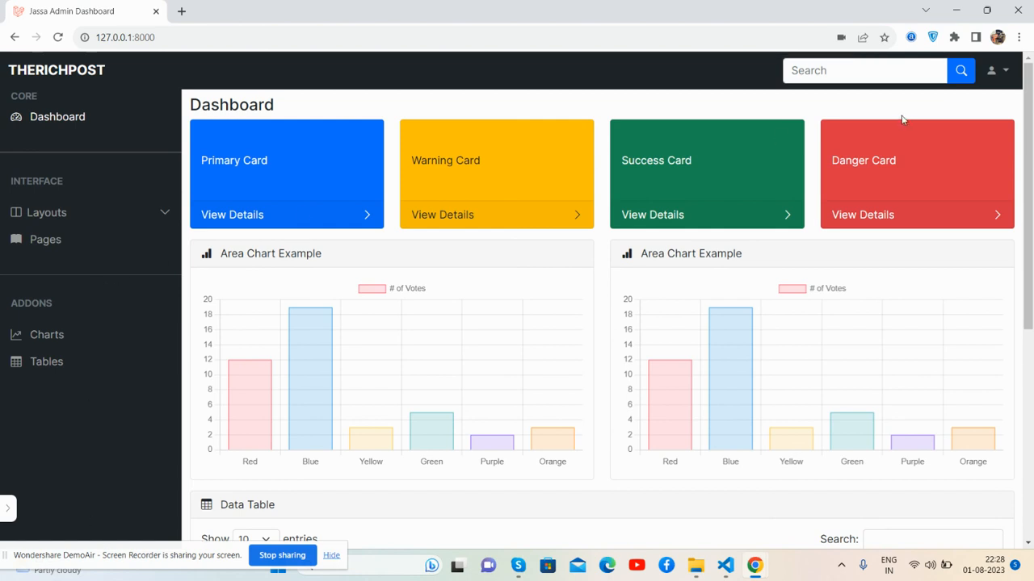
- Toggle the sidebar's Layouts section and scroll down to the employee Data Table
click(46, 214)
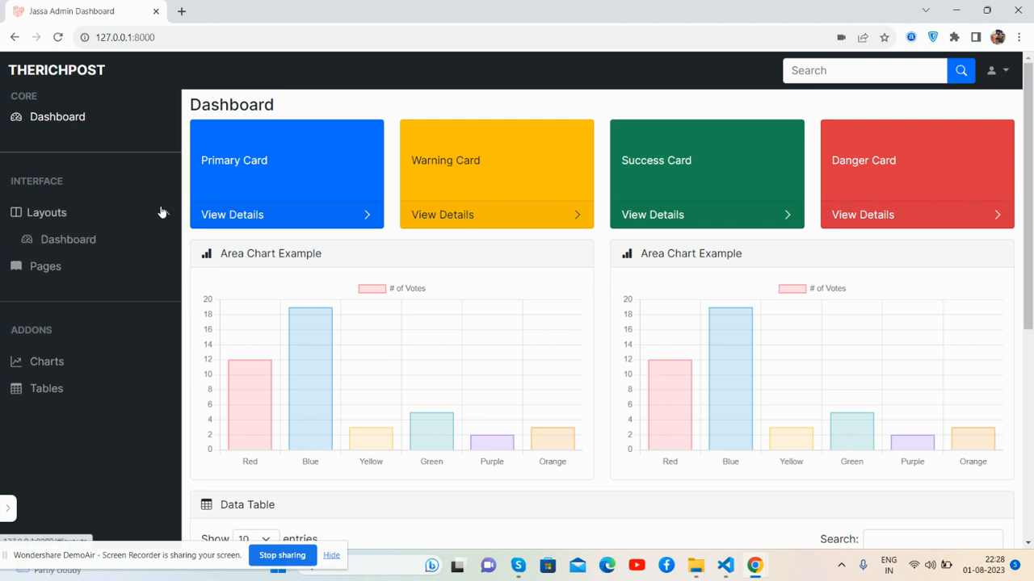
click(45, 214)
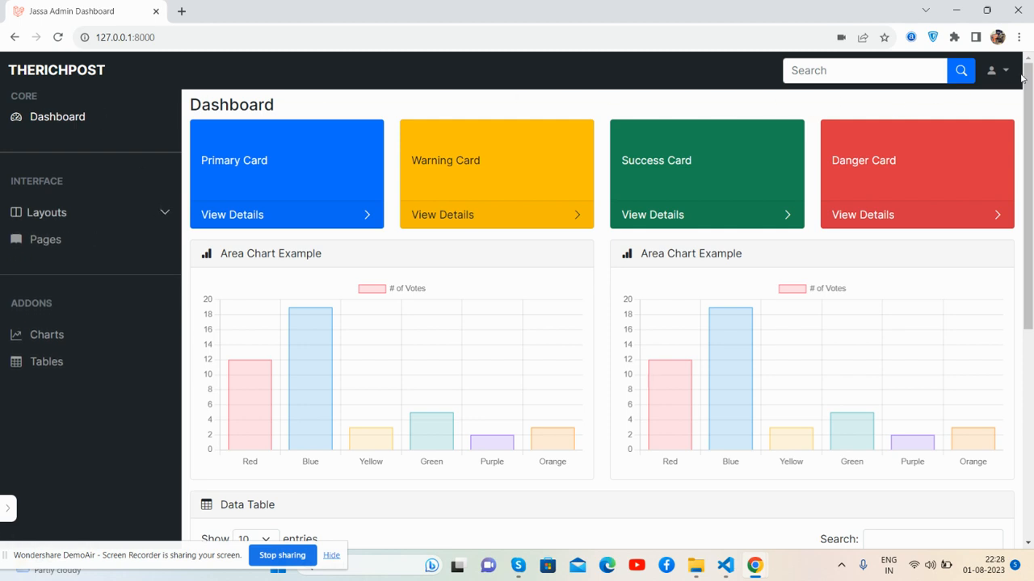
mouse_move(475, 160)
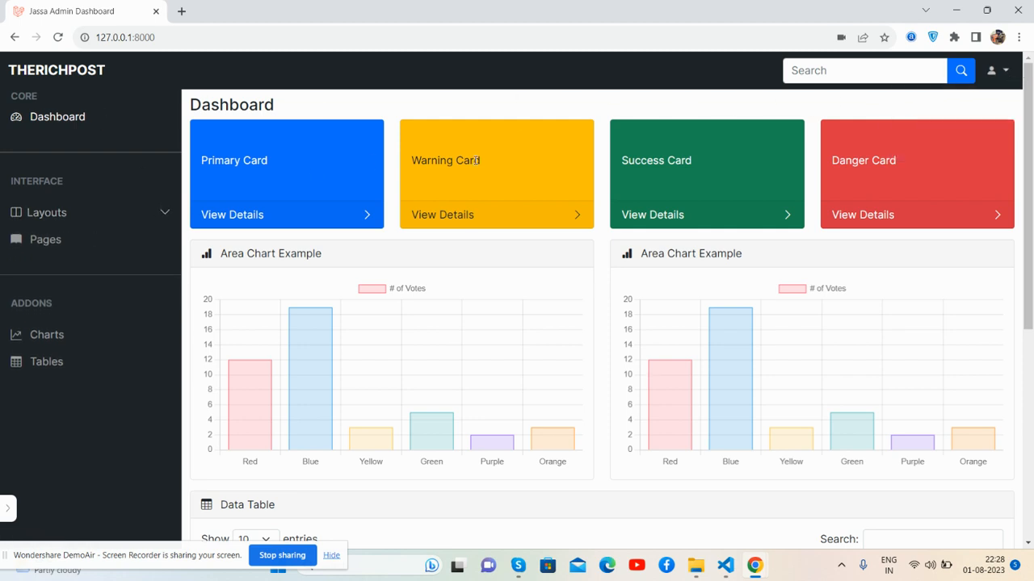
scroll(down, 3)
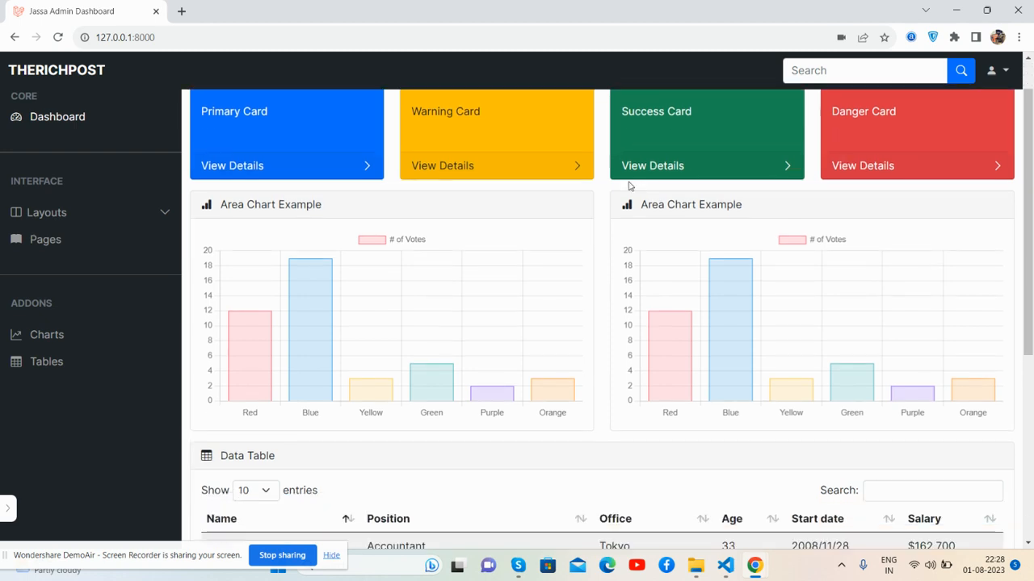
scroll(down, 3)
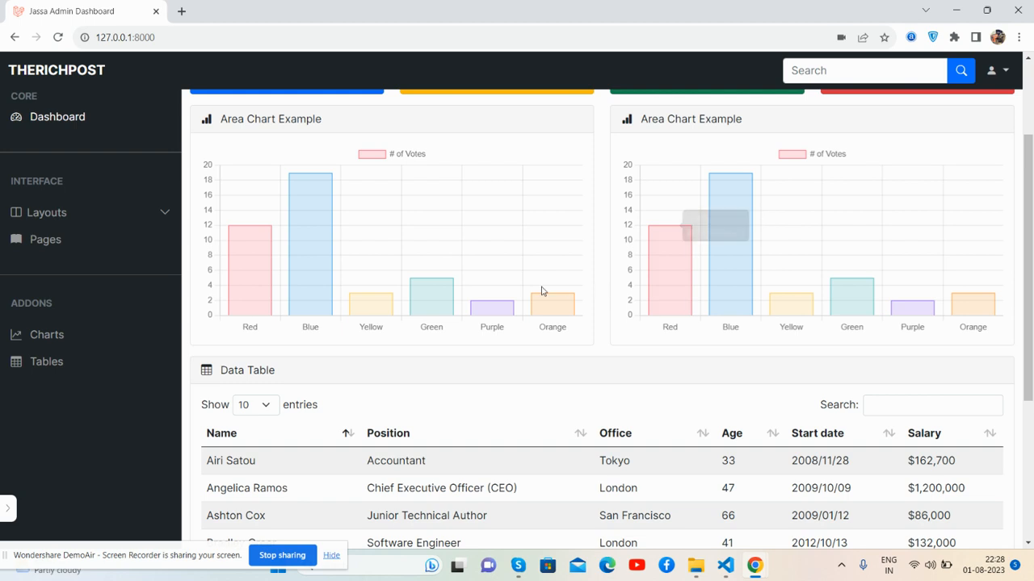
scroll(down, 3)
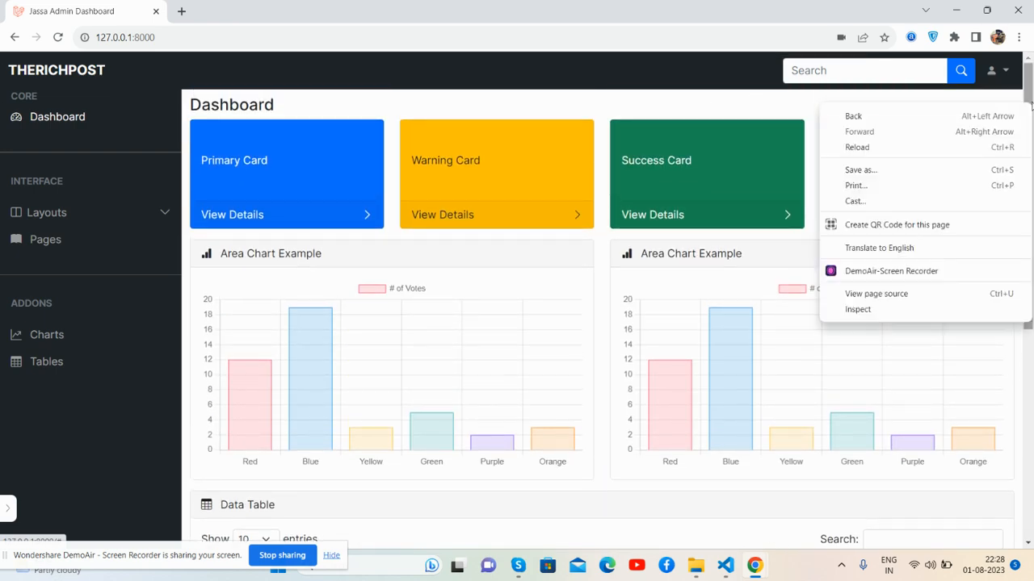
- Inspect the page, toggle the mobile hamburger sidebar, and preview at iPad Mini size
click(858, 310)
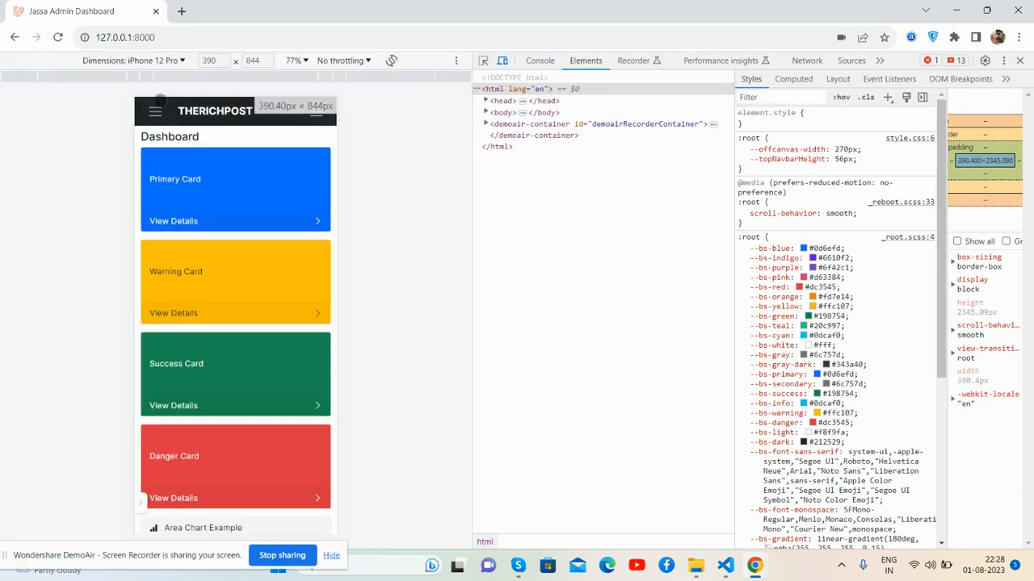
click(155, 109)
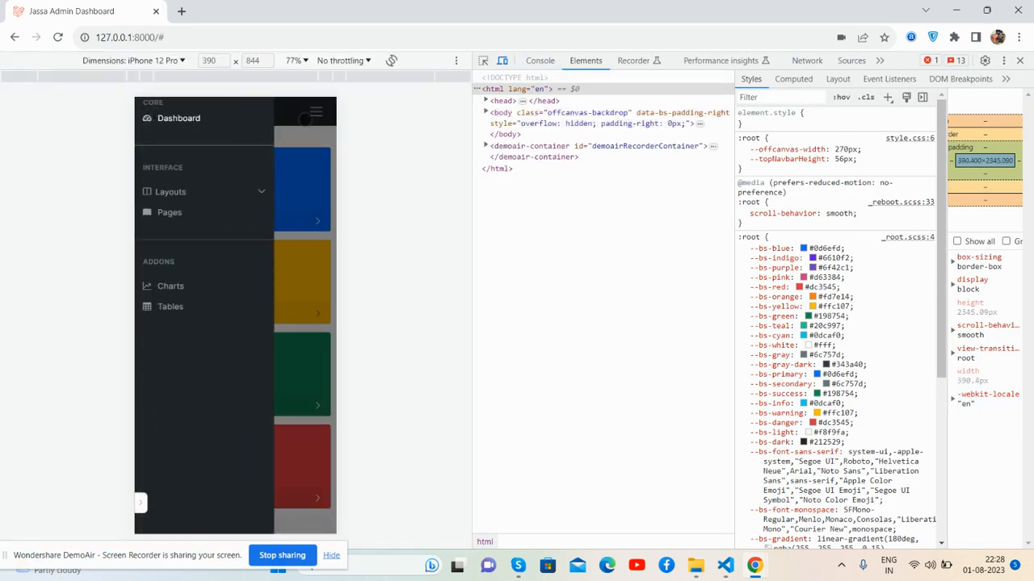
click(317, 110)
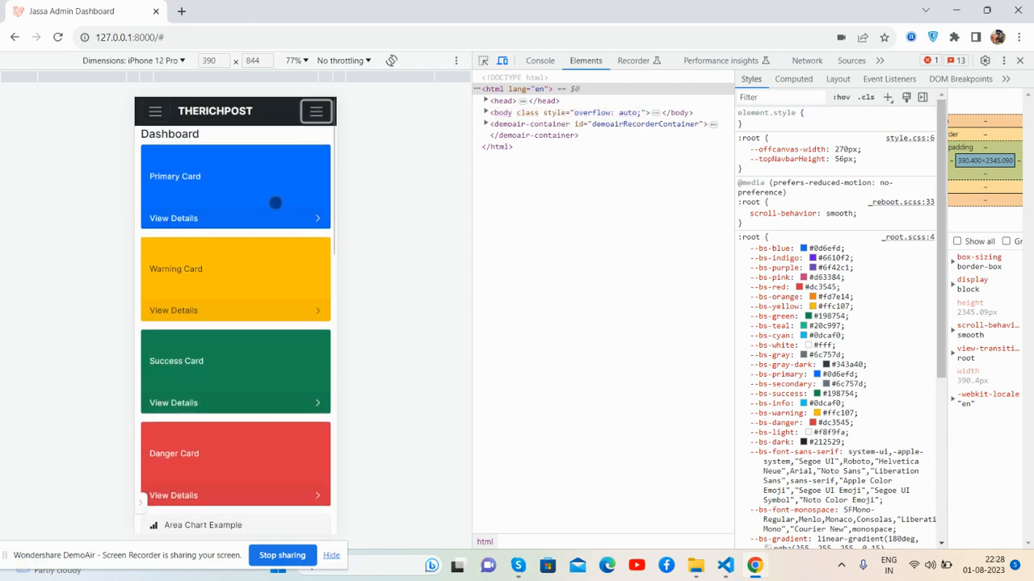
click(132, 60)
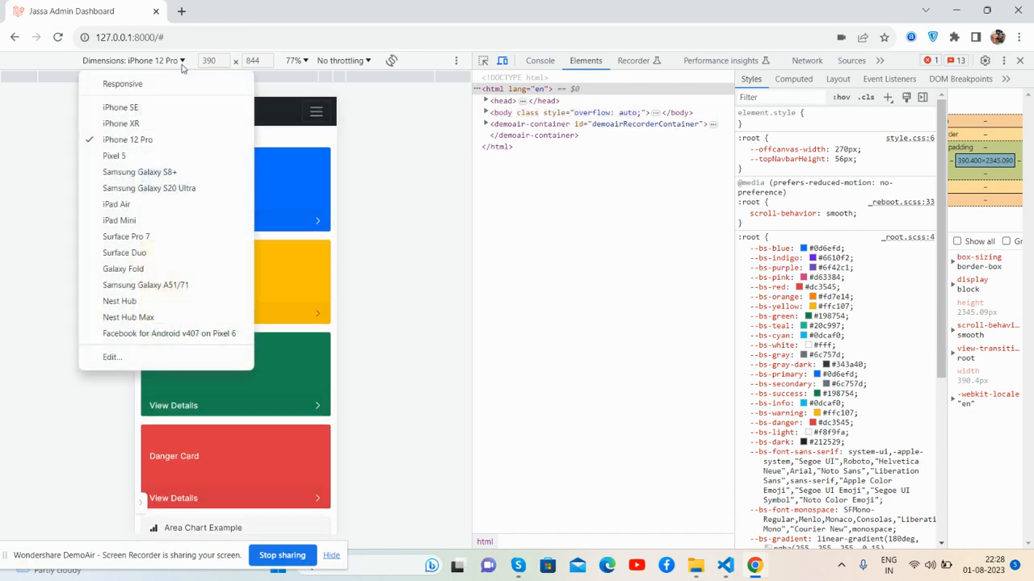
click(119, 220)
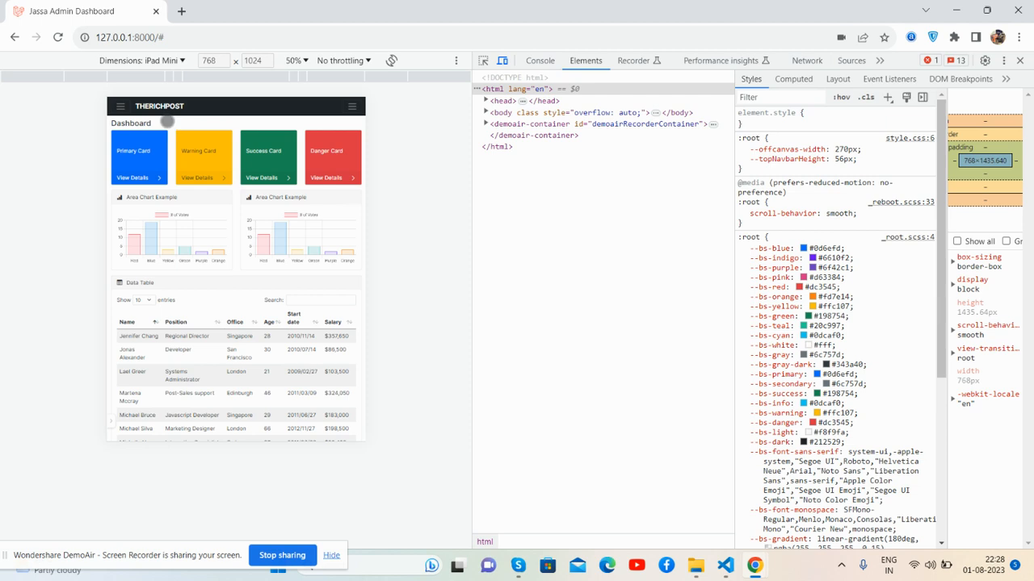
- Preview the dashboard at Galaxy Fold size, then return to full desktop width
click(142, 60)
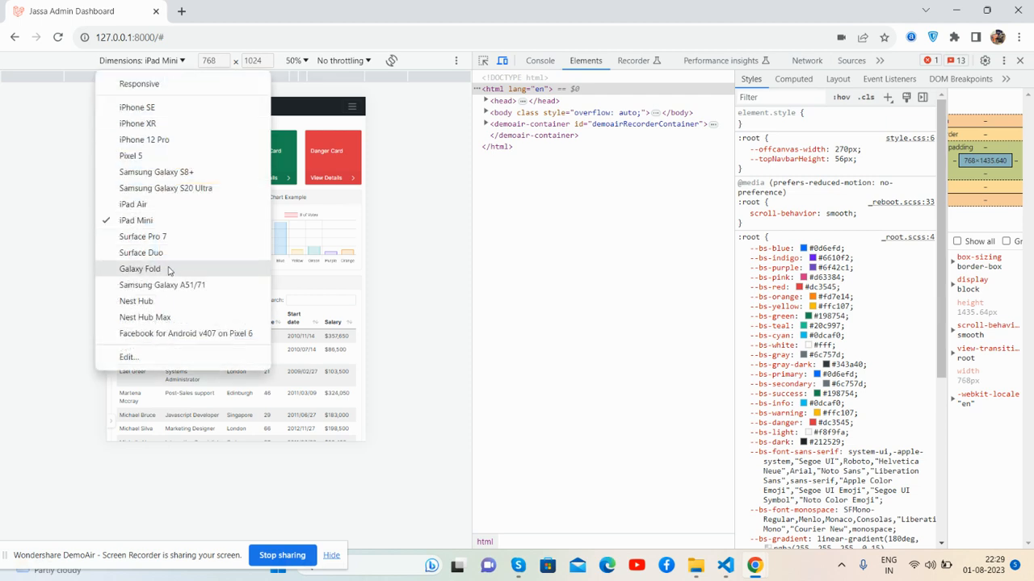
click(139, 268)
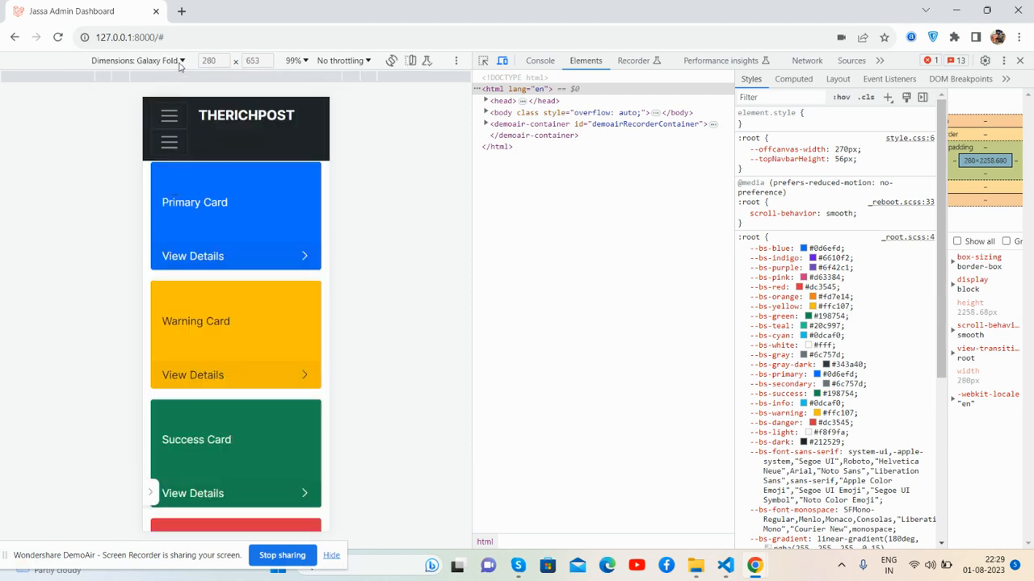
click(159, 60)
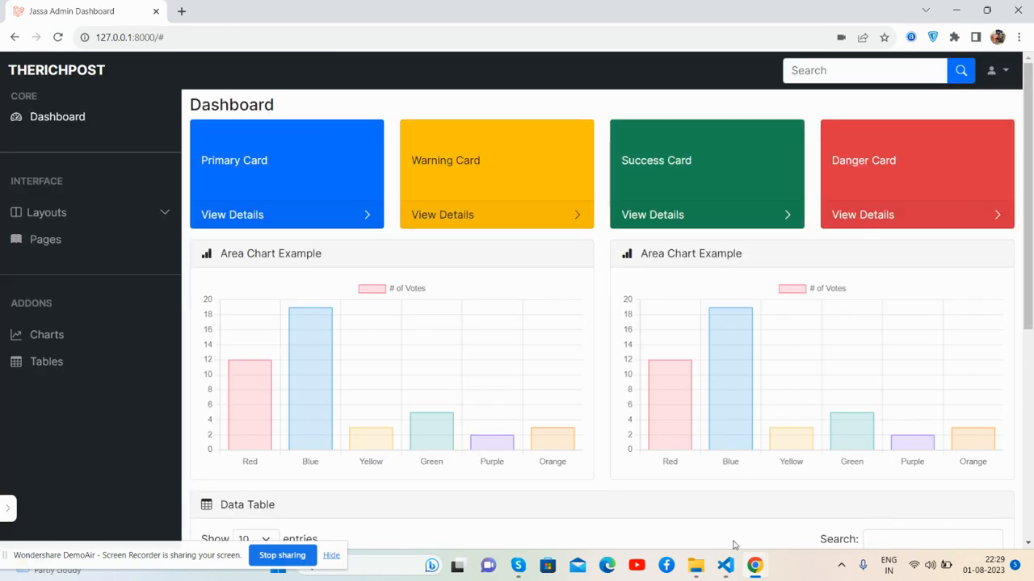
- Switch from the browser to the Laravel project in Visual Studio Code
click(725, 565)
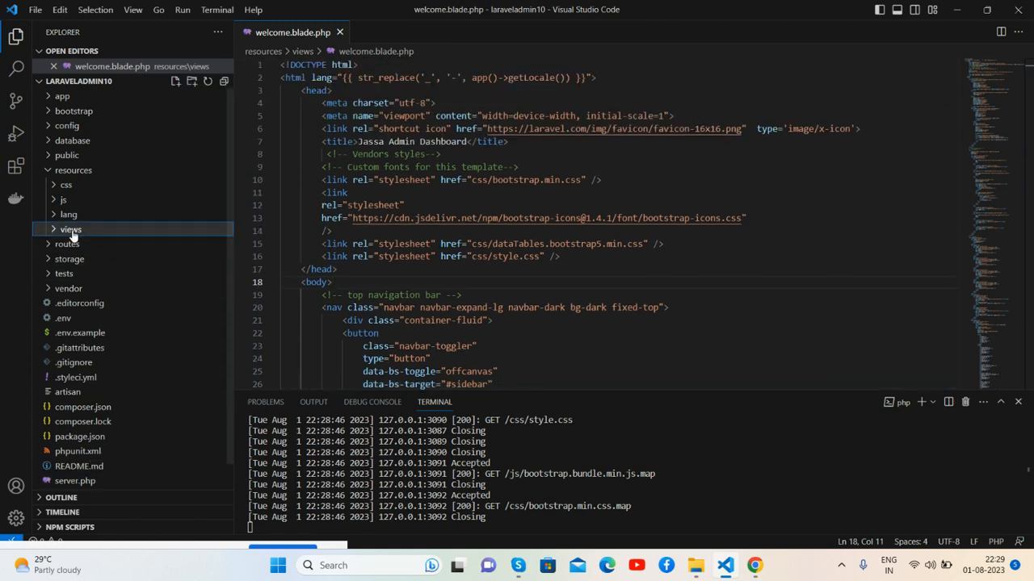
- Collapse resources and browse the public folder's css assets in the Explorer
click(75, 170)
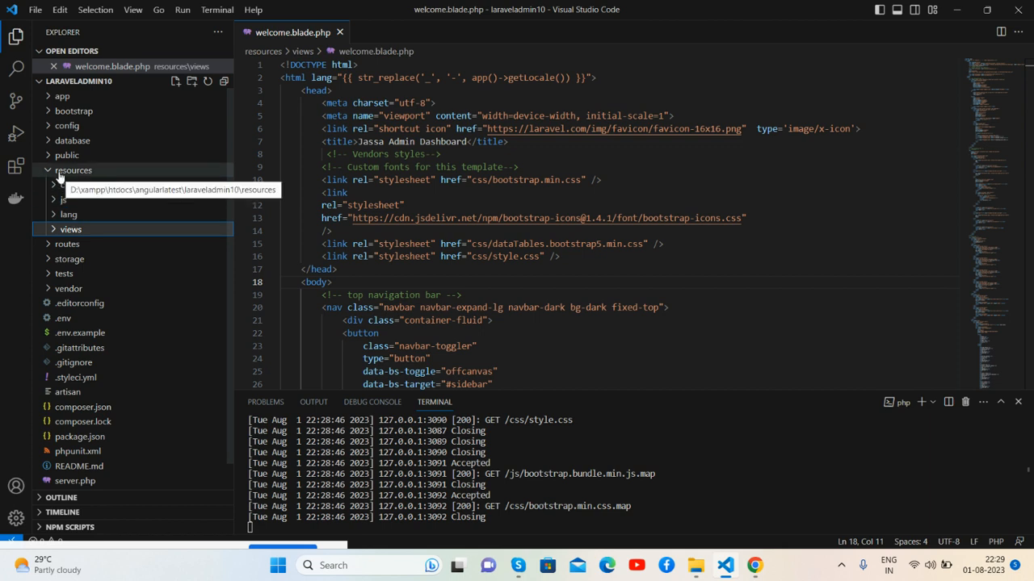
click(68, 155)
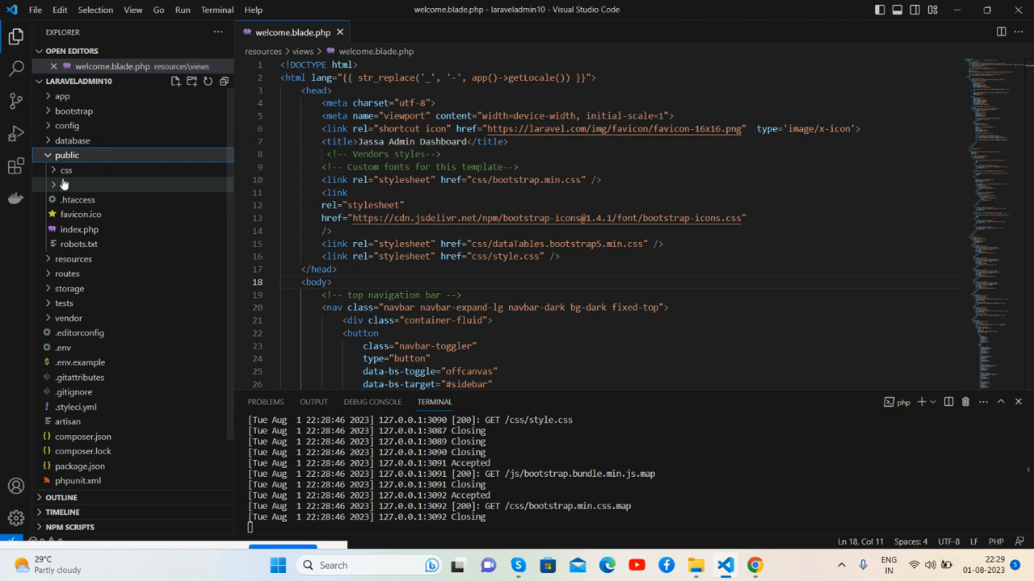
click(67, 155)
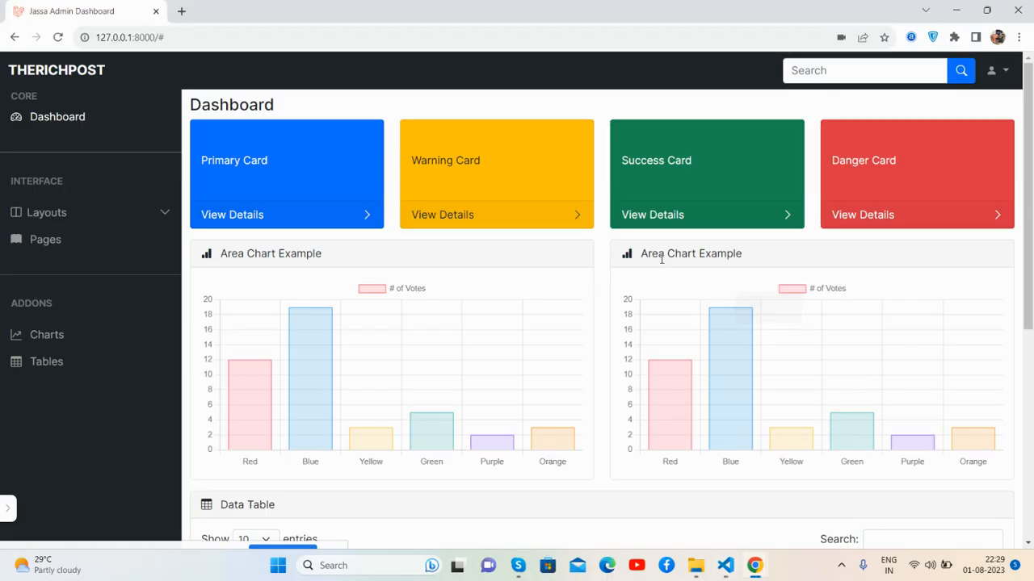
mouse_move(310, 331)
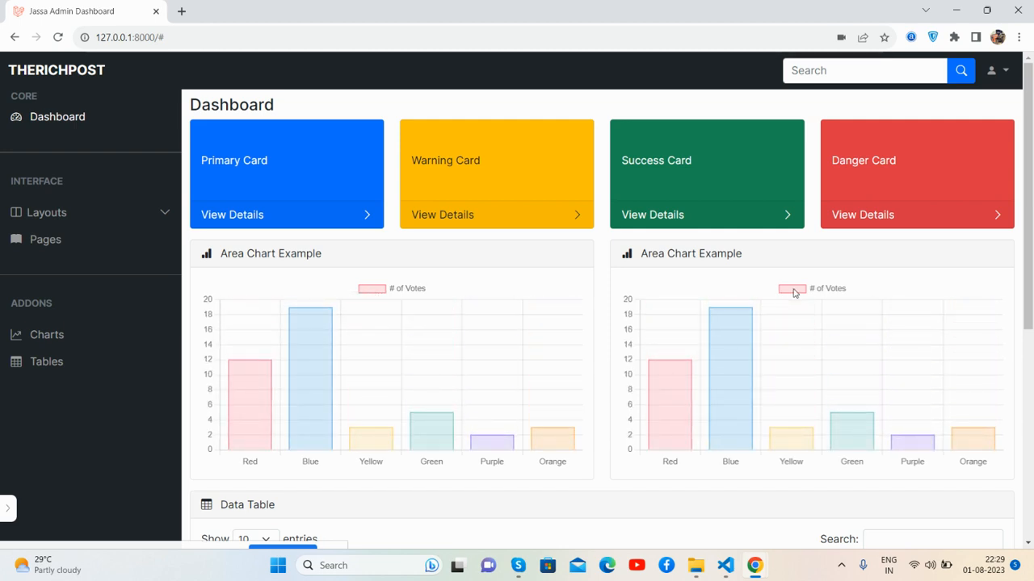
mouse_move(315, 366)
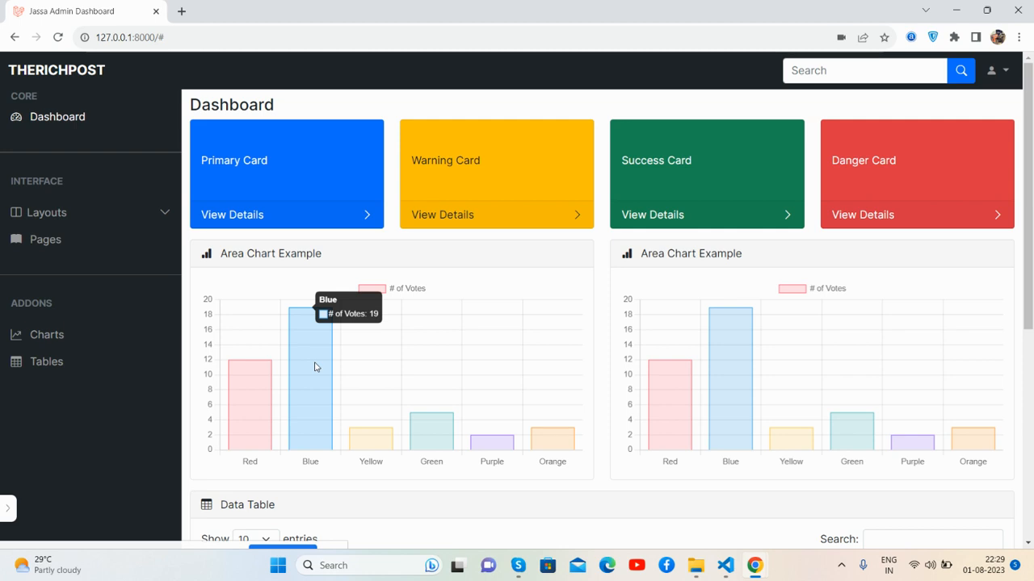
mouse_move(314, 371)
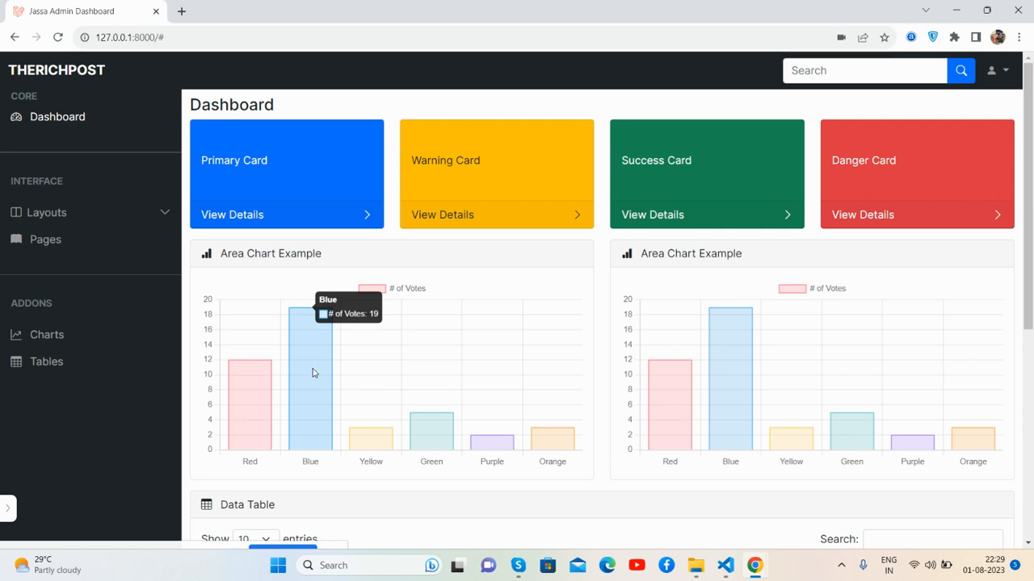